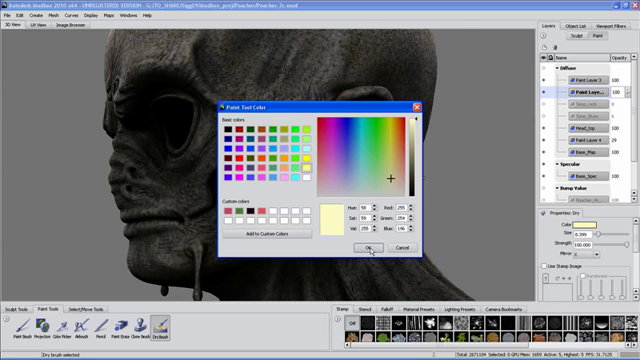
Apply pale yellow dry-brush highlights to the raised cheek scale bumps
left_click(372, 248)
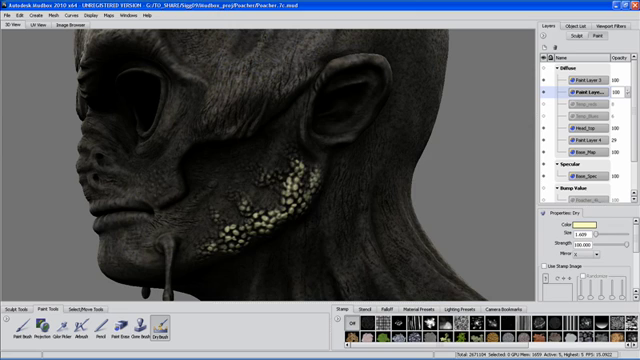
left_click(578, 228)
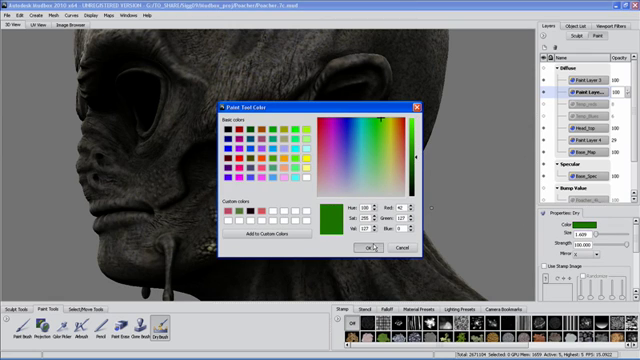
Dry-brush dark green tones over the cheek scales beside the mouth
left_click(362, 247)
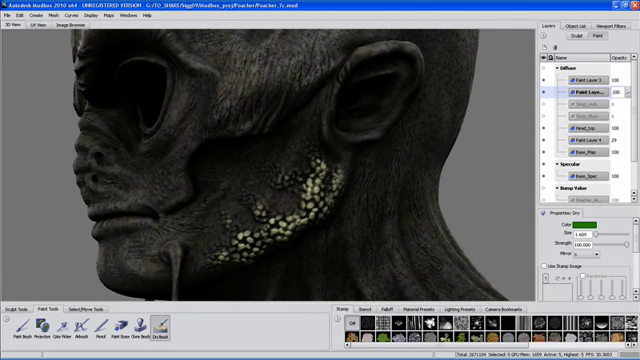
left_click(325, 180)
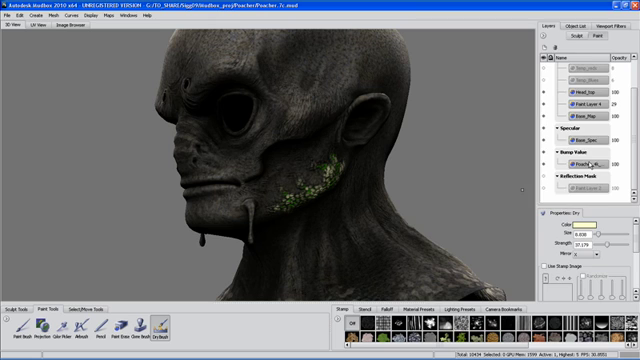
Switch the right-hand panel to the Object List and scroll through the scene objects
left_click(591, 27)
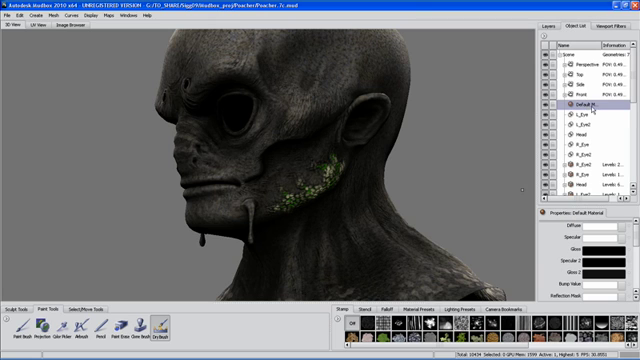
scroll("down", 3)
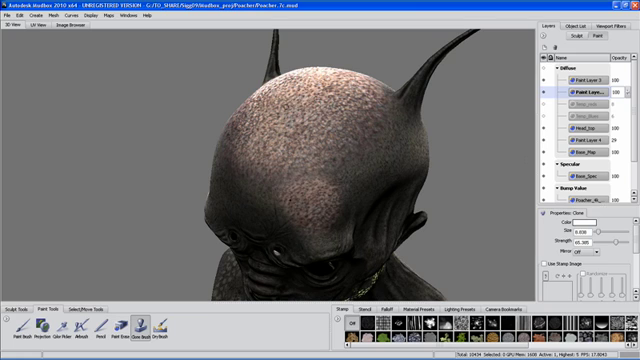
Clone skin texture across the top of the creature's head
left_click(628, 257)
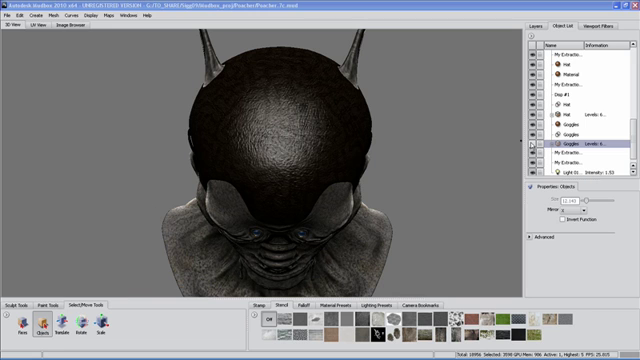
Open the Image Browser and browse the Skin textures folder for tattoo.png
left_click(529, 147)
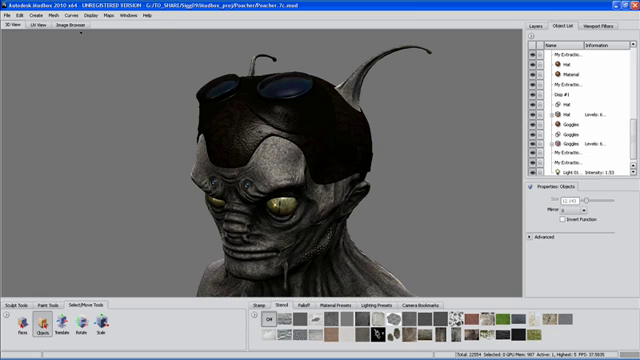
left_click(77, 30)
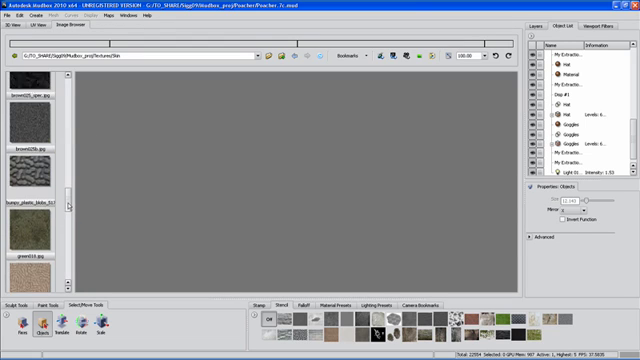
scroll("down", 3)
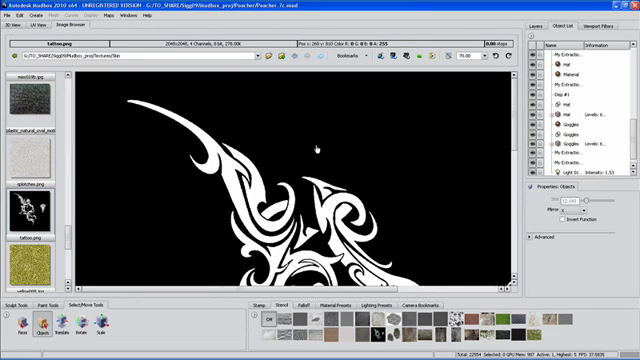
mouse_move(405, 95)
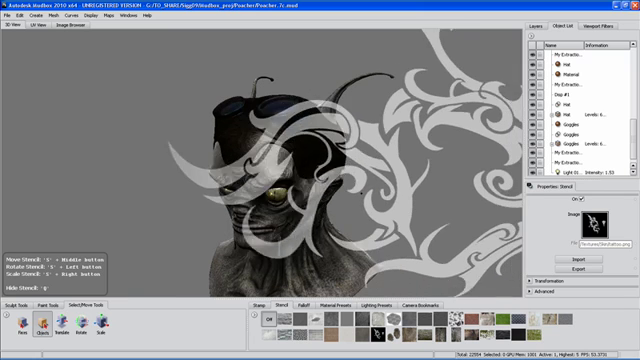
left_click(30, 307)
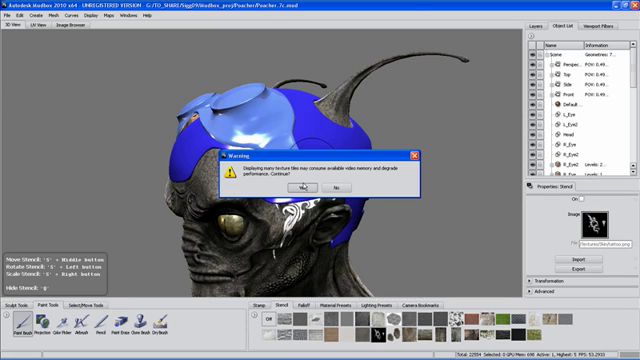
Accept the warning to display all texture files on the head
left_click(305, 189)
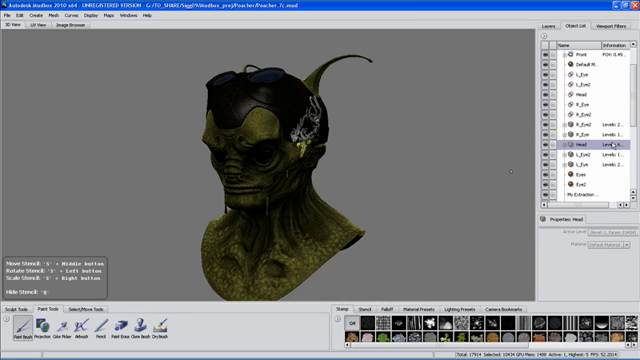
Add the Hat and Goggles to the head selection in the Object List
scroll("down", 3)
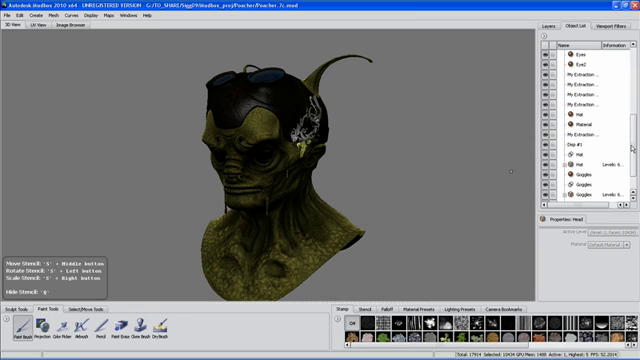
left_click(580, 160)
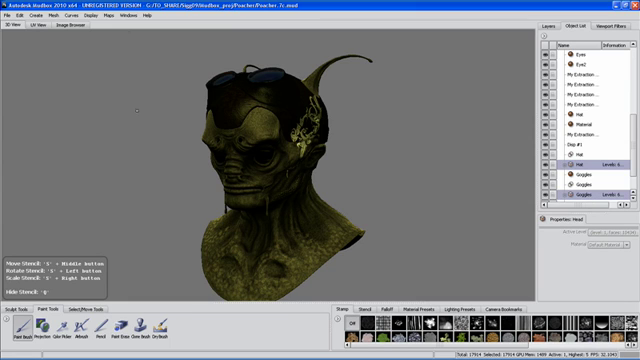
left_click(118, 15)
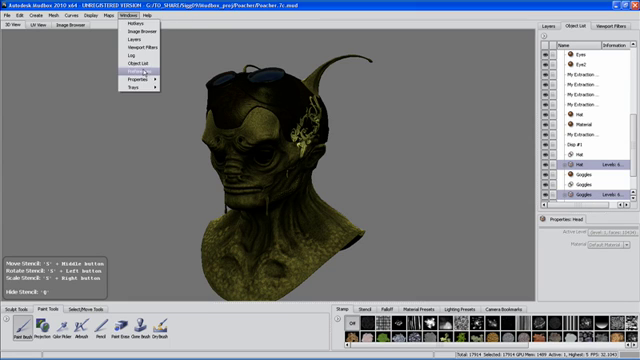
Enable FBX Import Materials And Textures in Preferences, then export the selection as FBX
left_click(119, 82)
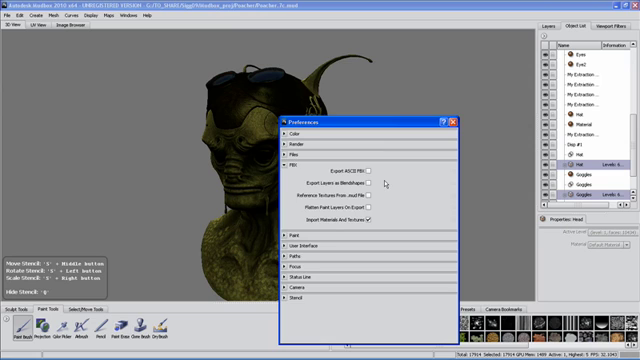
left_click_drag(360, 118, 425, 50)
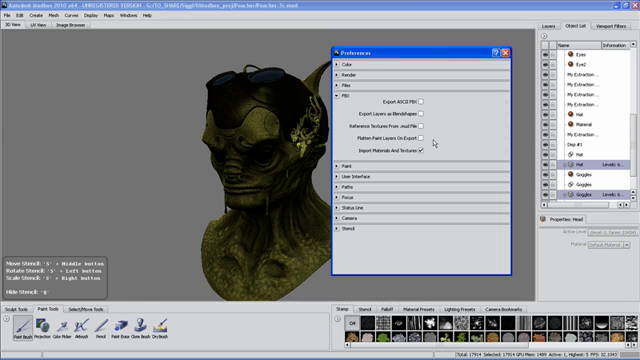
left_click(17, 18)
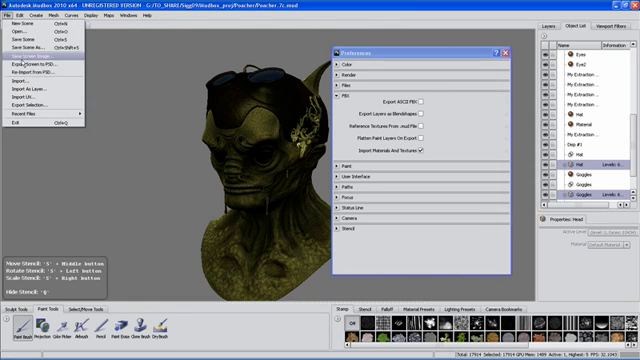
left_click(28, 57)
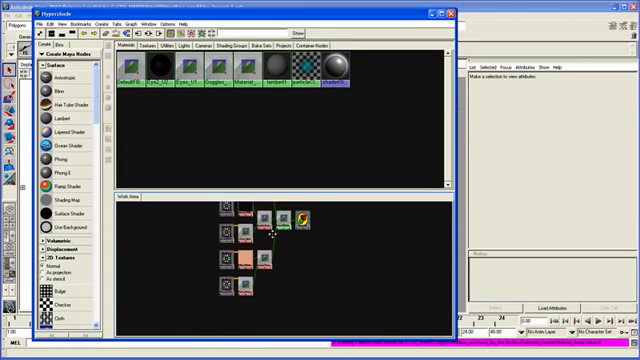
Show the layeredTexture9 node's attributes from Maya's Hypershade work area
left_click(280, 255)
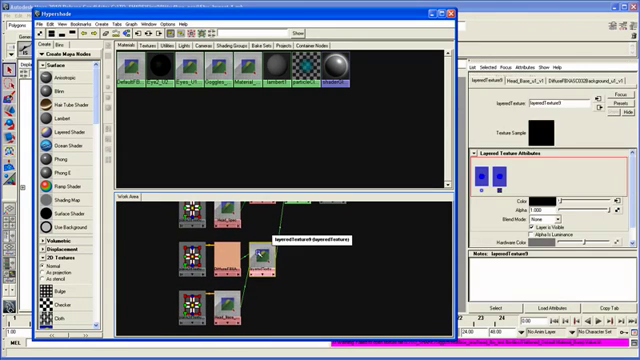